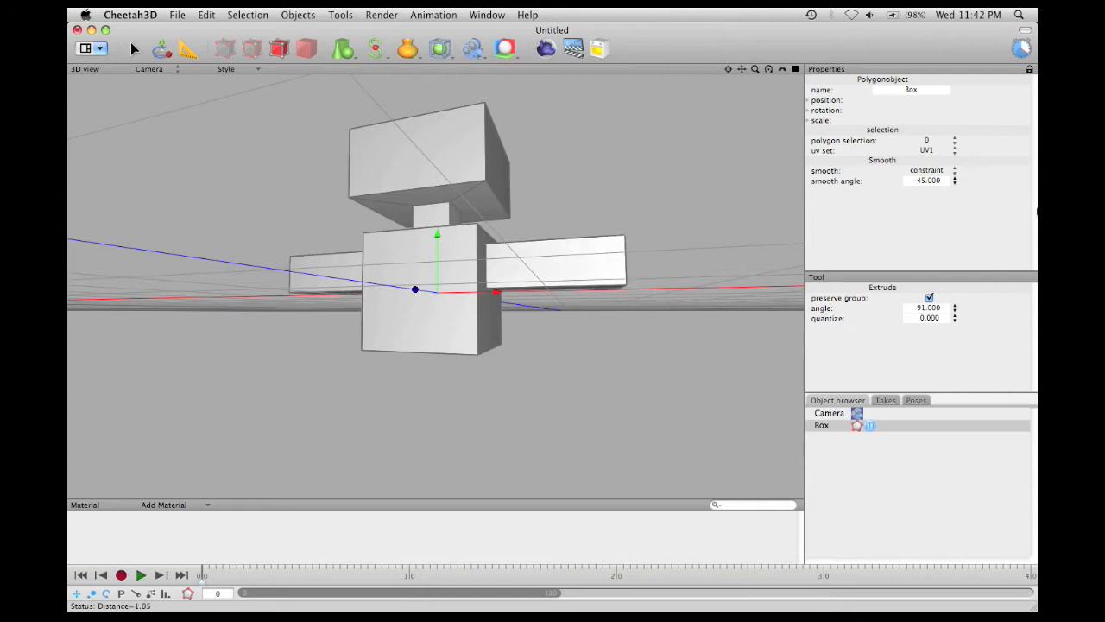
Extrude box faces into arms and a head for the blocky robot form
{"action": "left_click", "coordinate": [561, 259]}
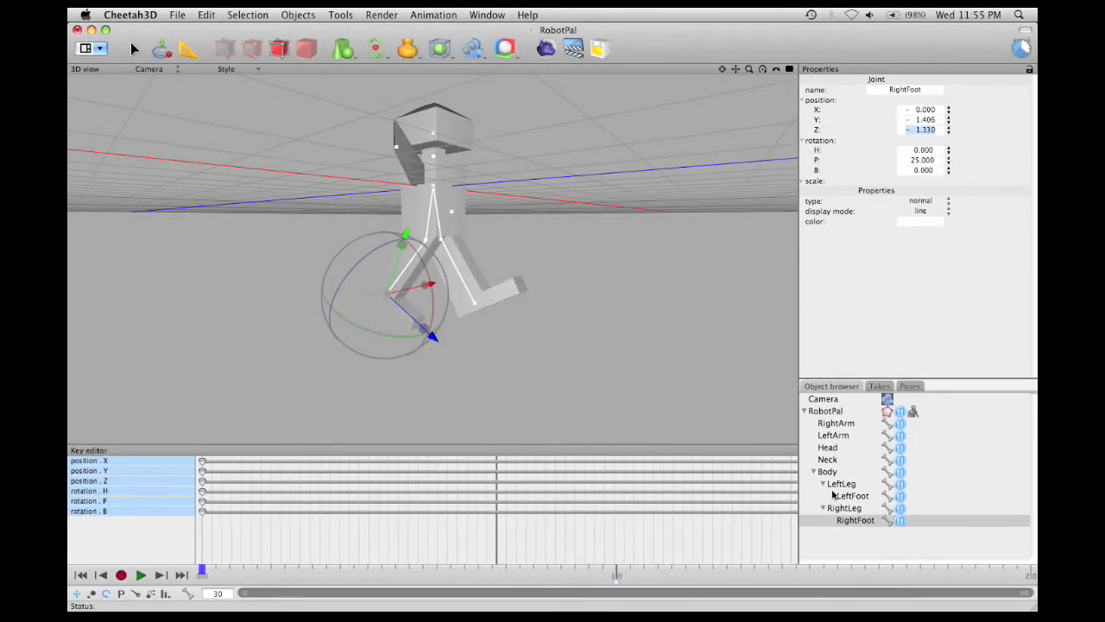
Select a RobotPal joint and keyframe its pose in the timeline
{"action": "left_click", "coordinate": [853, 494]}
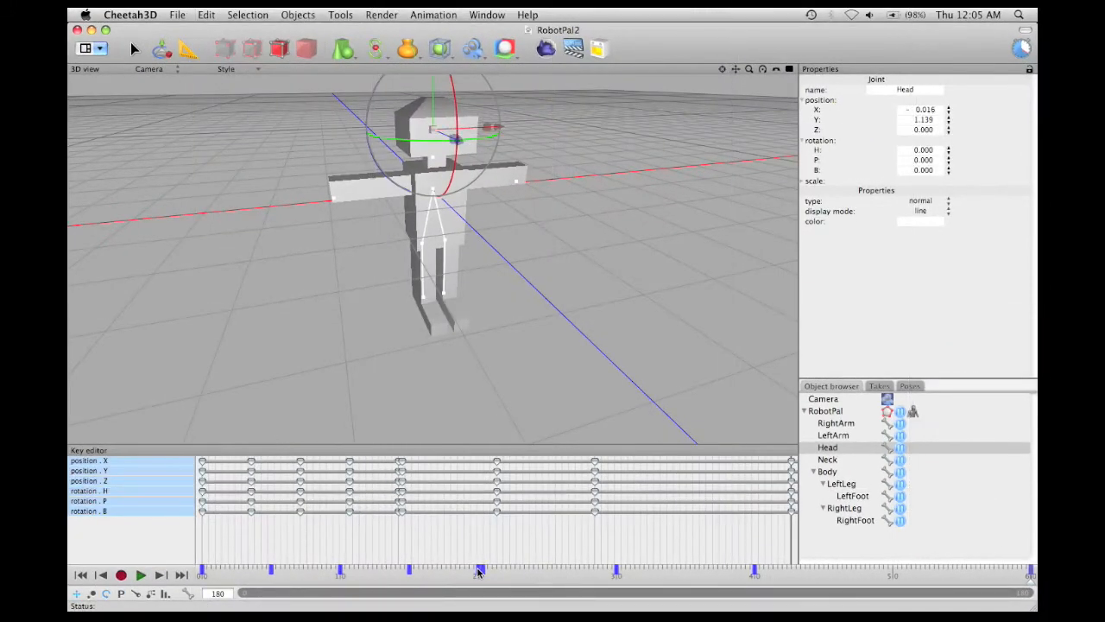
{"action": "mouse_move", "coordinate": [1033, 566]}
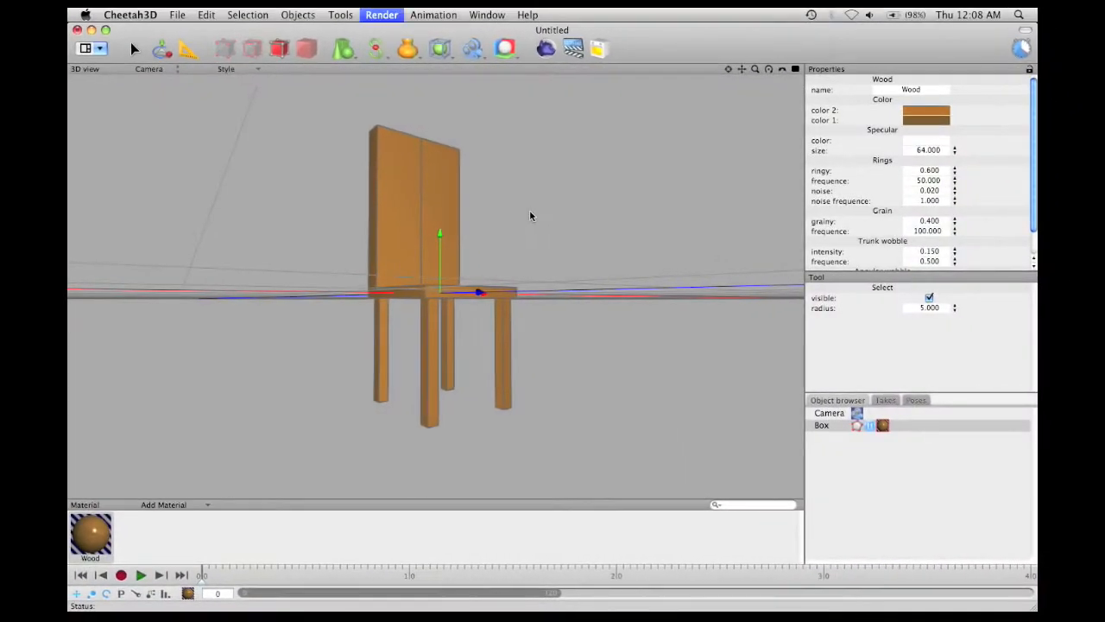
Assign the Wood material with ring and grain settings to the chair
{"action": "left_click", "coordinate": [381, 13]}
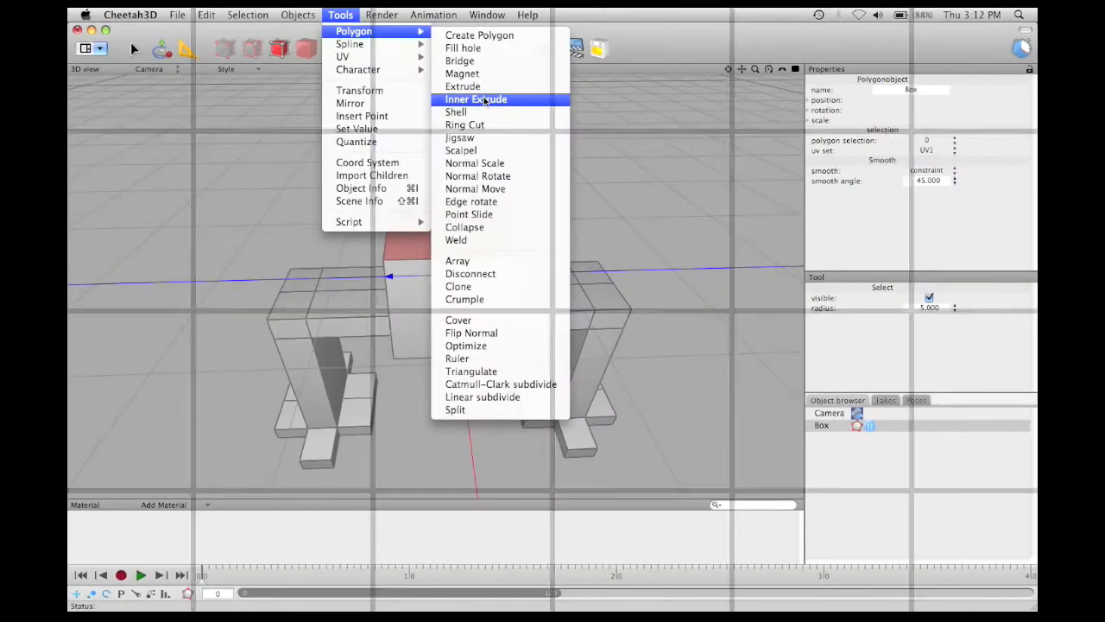
Inner-extrude and extrude the box faces into inset windows, then start the Render Manager
{"action": "left_click", "coordinate": [475, 98]}
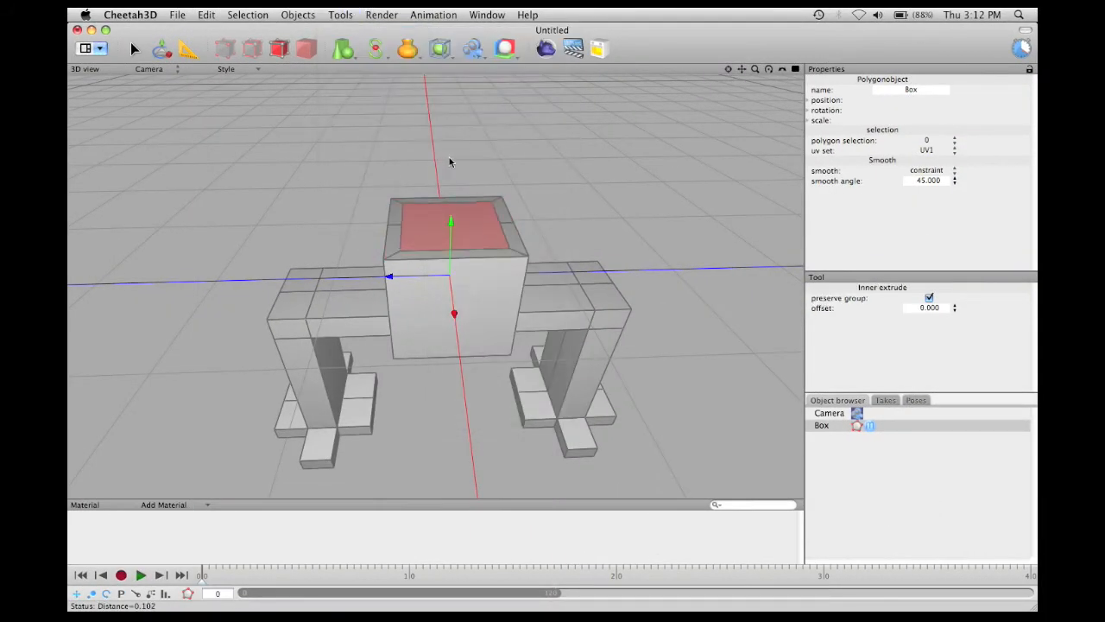
{"action": "left_click", "coordinate": [340, 14]}
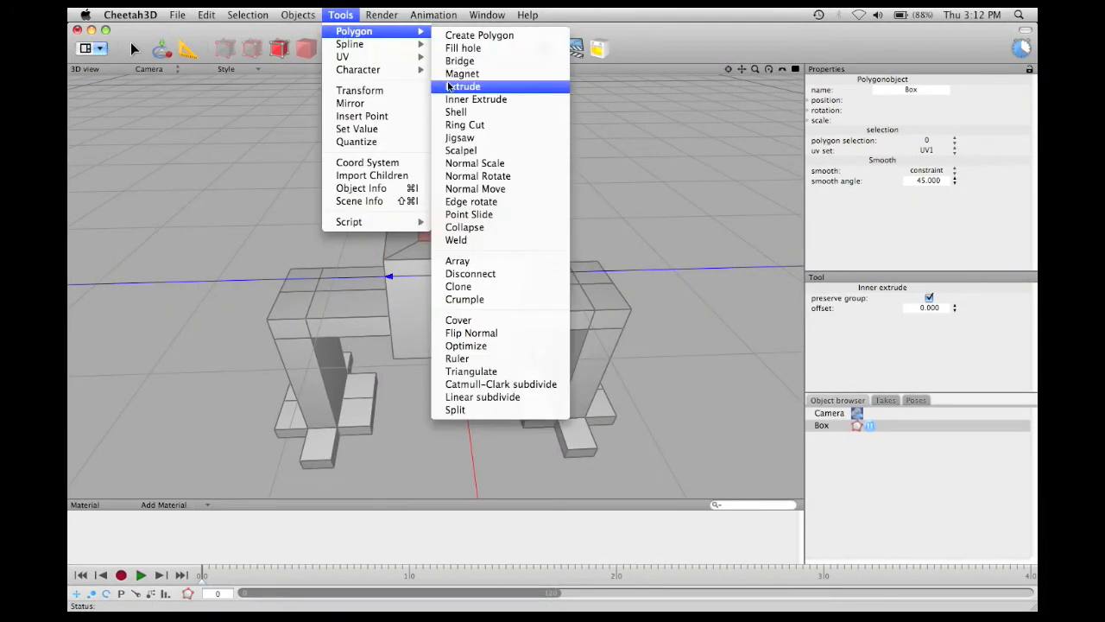
{"action": "left_click", "coordinate": [463, 86]}
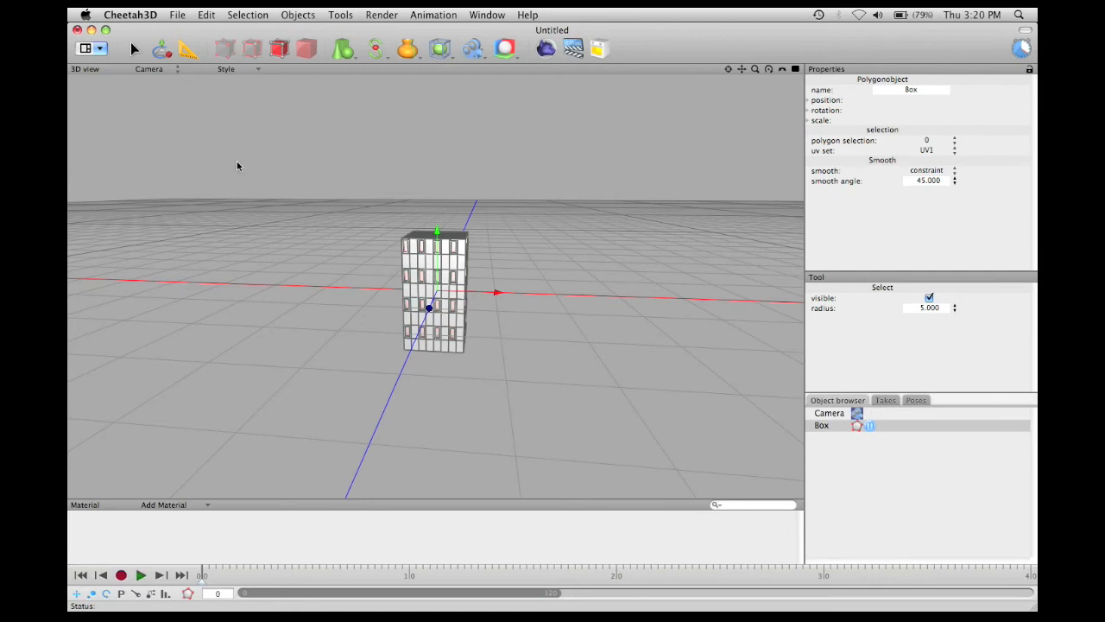
{"action": "left_click", "coordinate": [382, 14]}
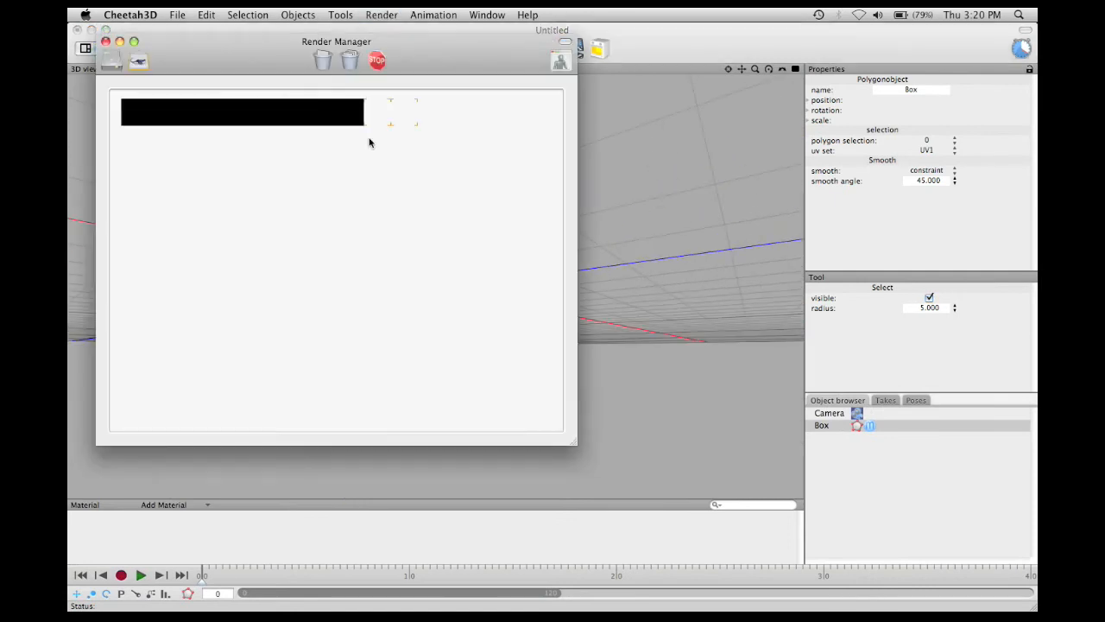